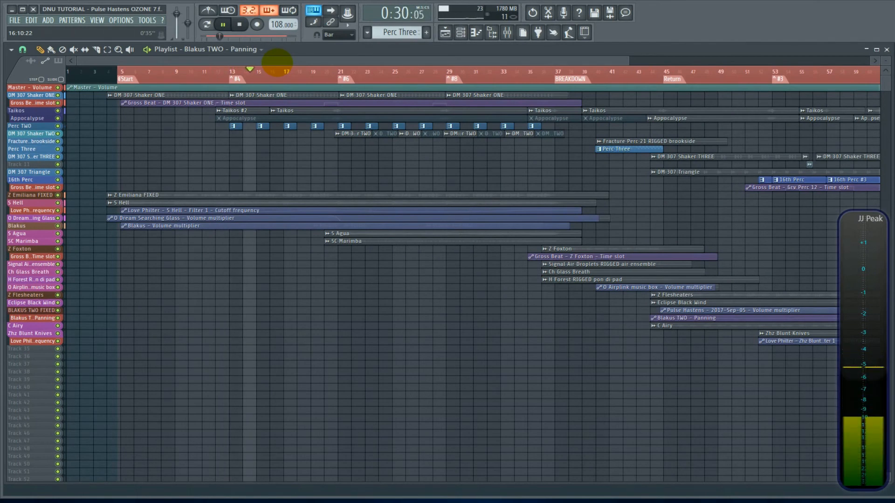
- Uncheck Force refreshes on the General system settings page to stop the playlist flicker
click(239, 25)
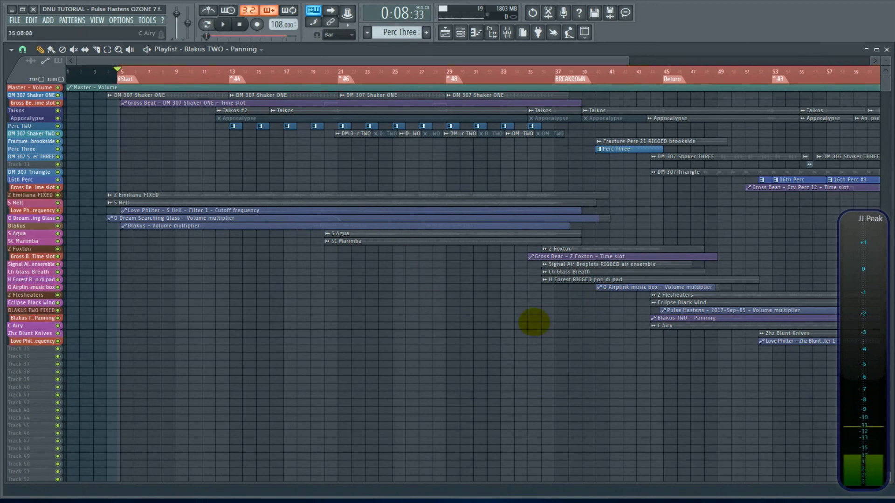
key(F11)
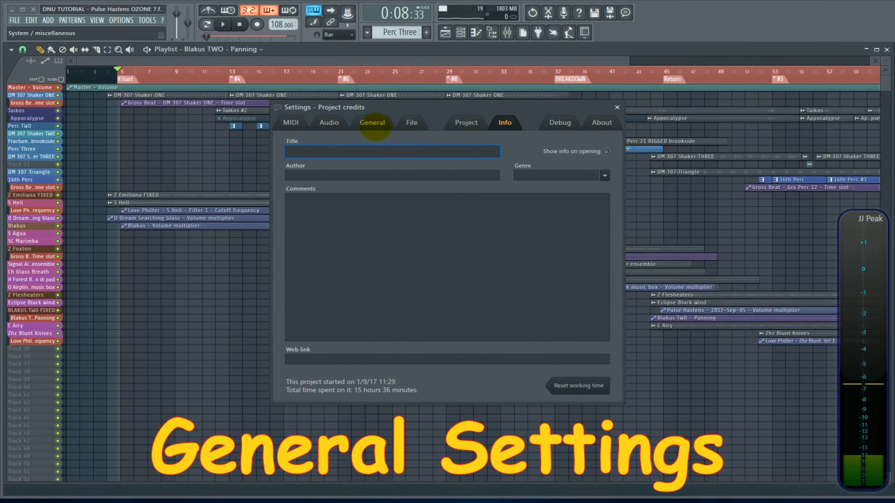
click(372, 122)
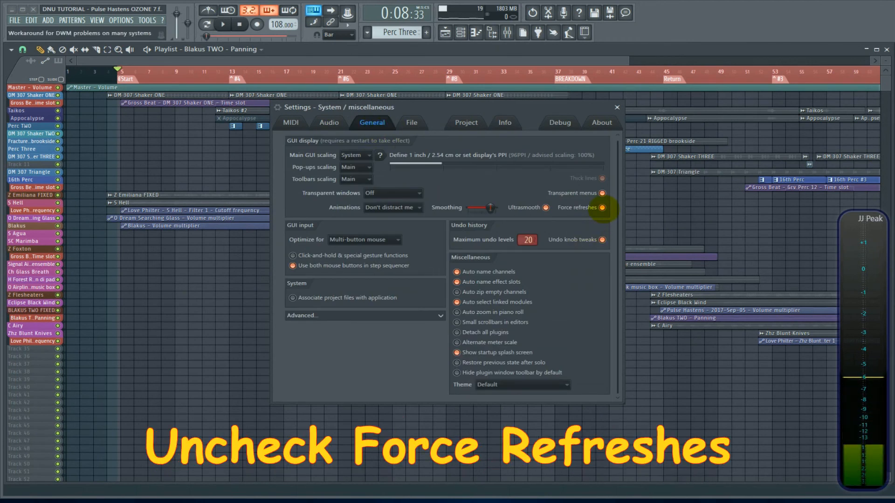
click(601, 207)
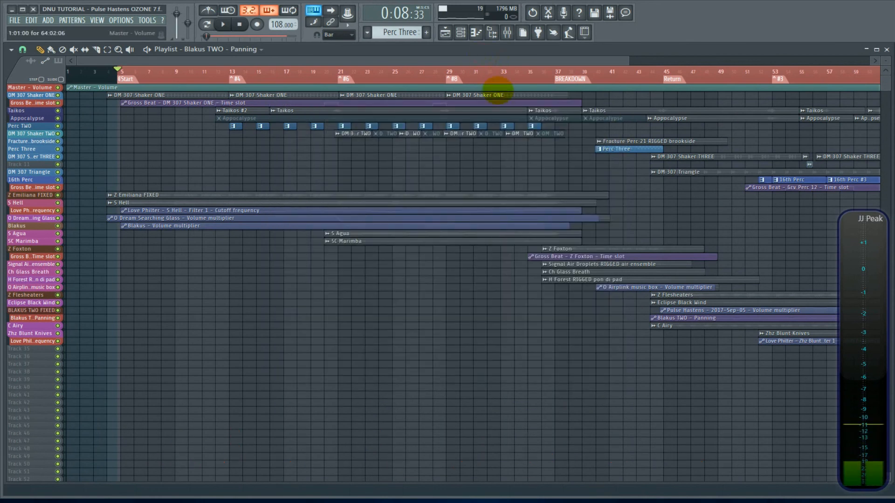
- Reopen the General system settings via F11 to confirm Force refreshes shows switched off
click(222, 24)
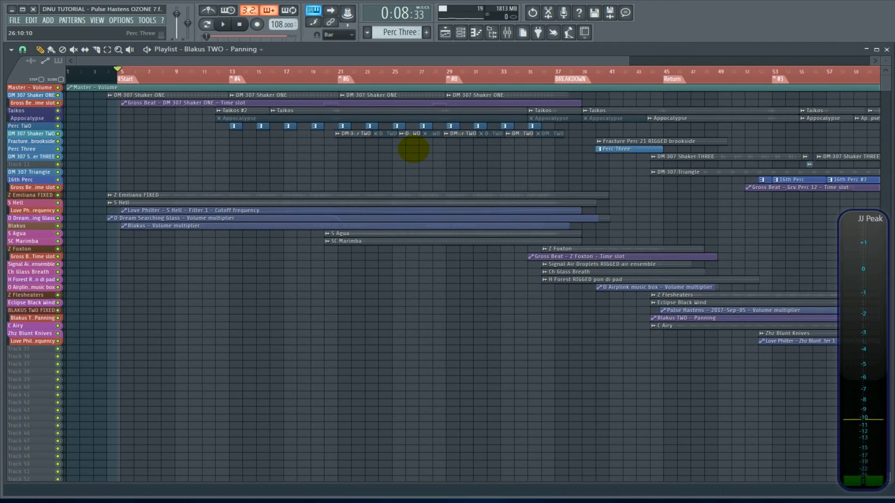
key(F11)
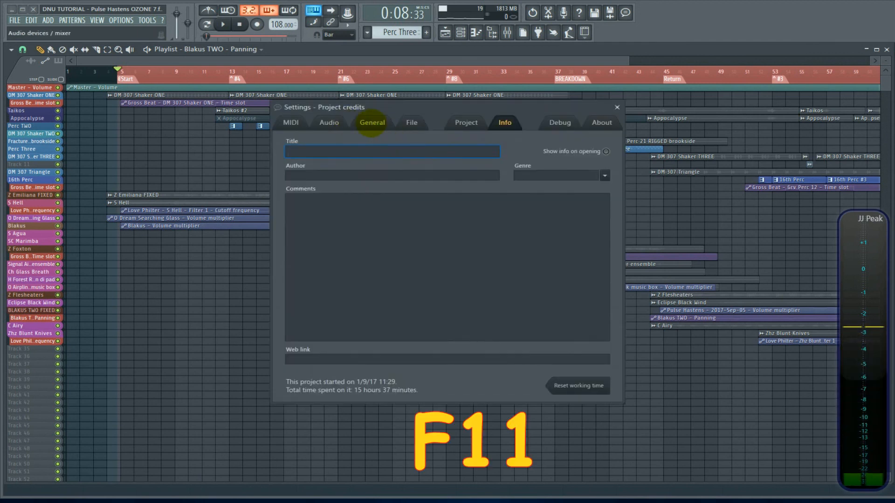
click(372, 122)
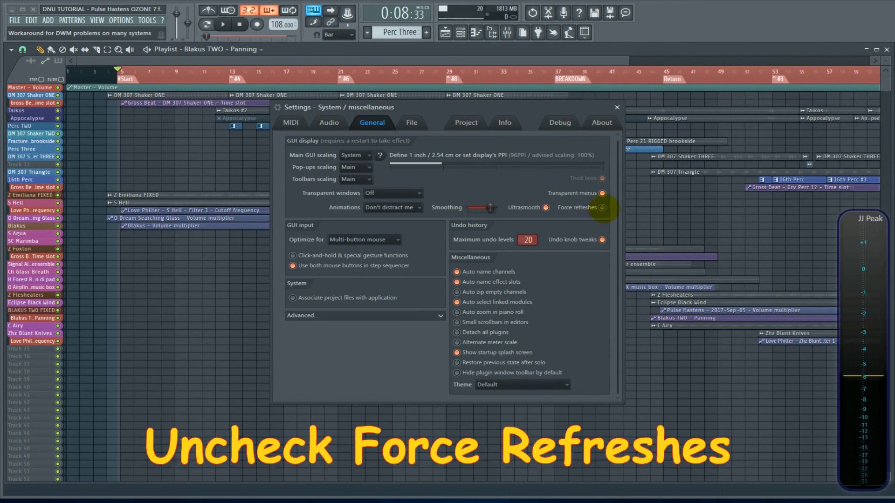
click(601, 206)
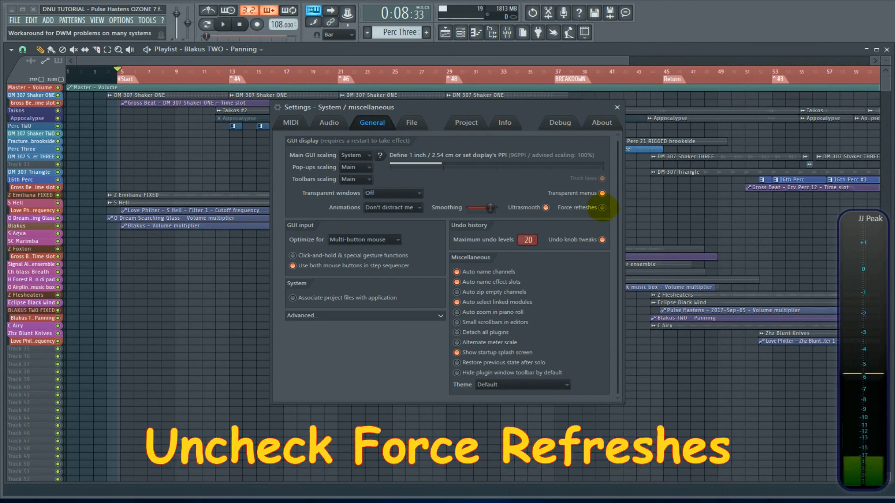